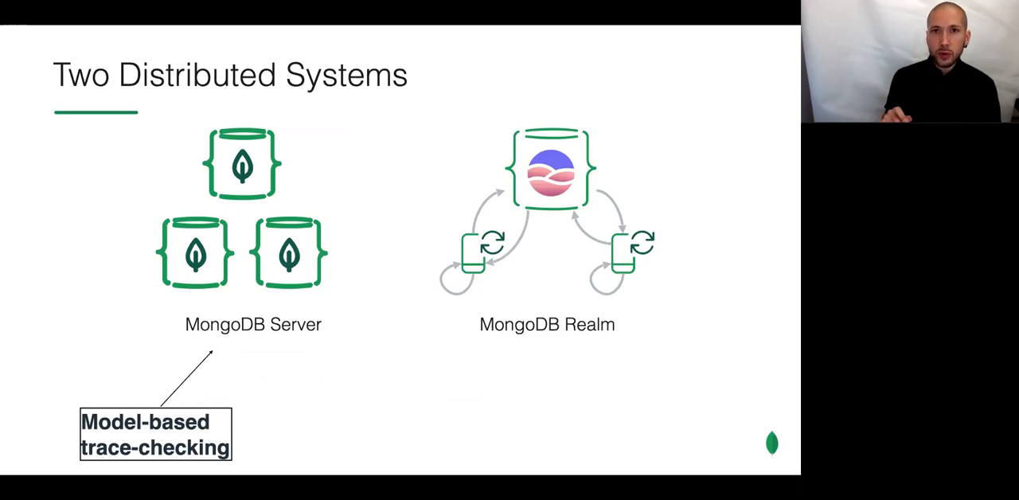
# Advance the slides to 'Spec didn't match implementation', showing one leader and two followers
pyautogui.press('Right')
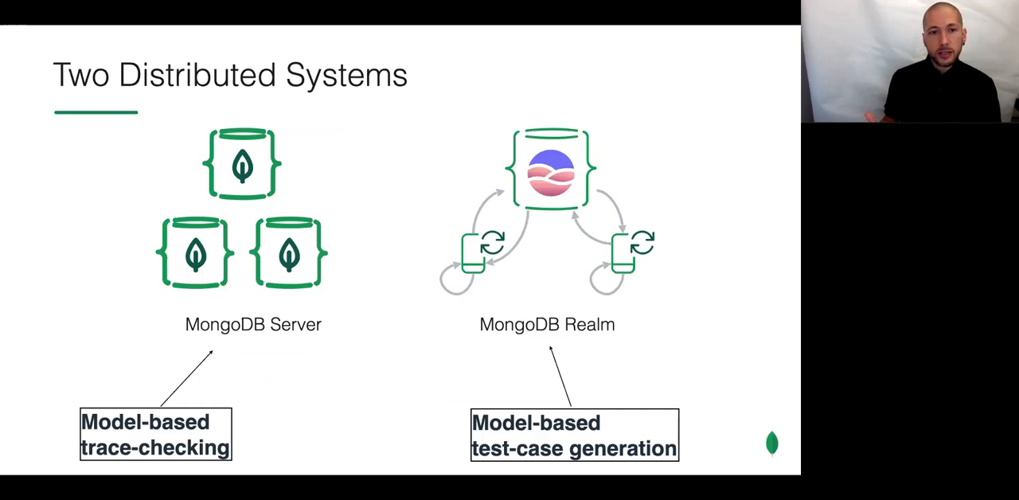
pyautogui.press('Right')
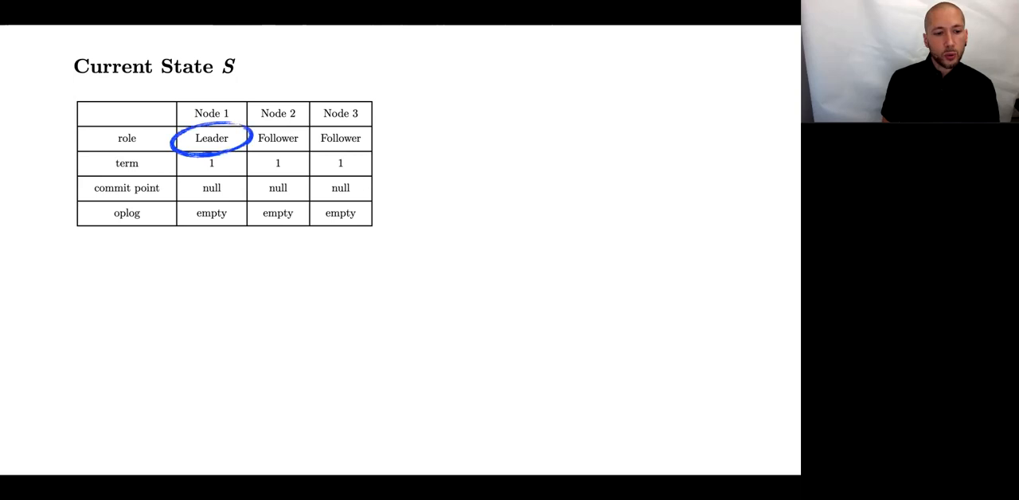
pyautogui.moveTo(211, 138); pyautogui.dragTo(211, 163)
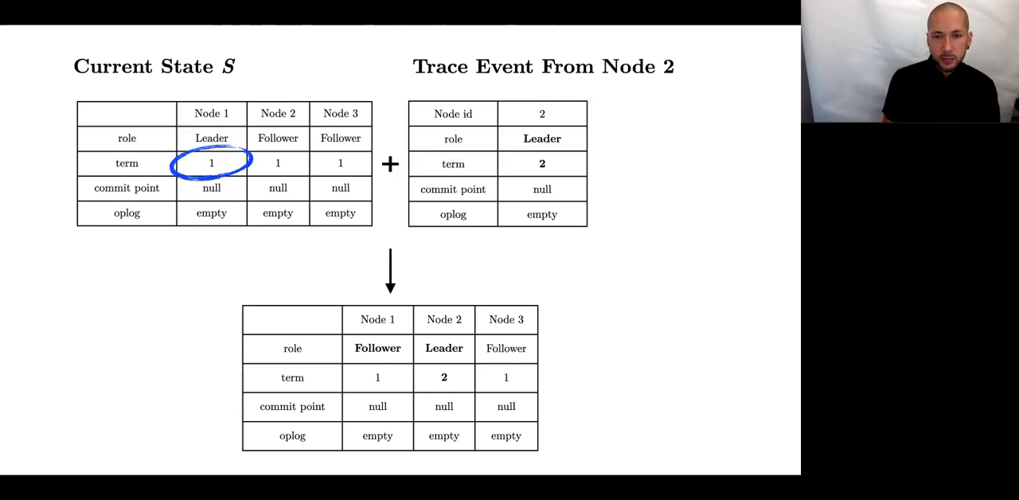
pyautogui.press('Right')
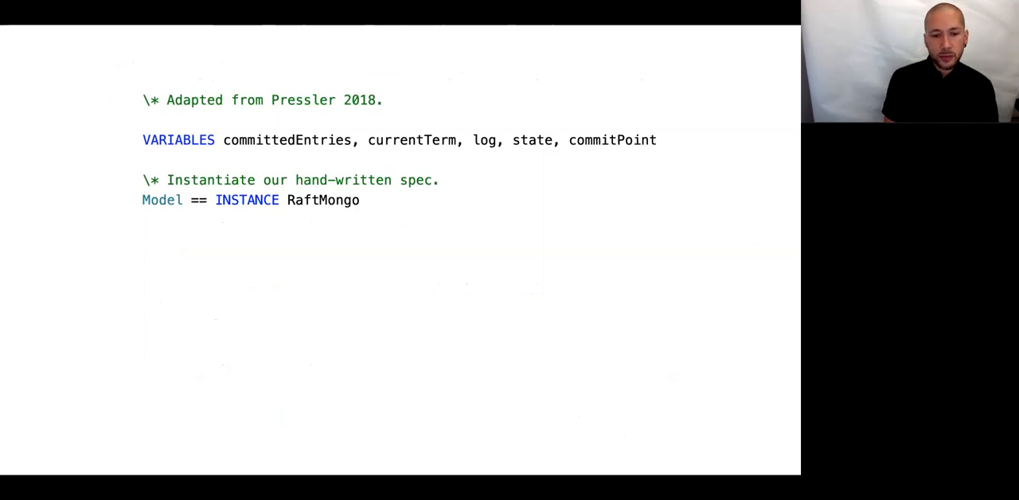
pyautogui.write('VARIABLE i \\* the trace index')
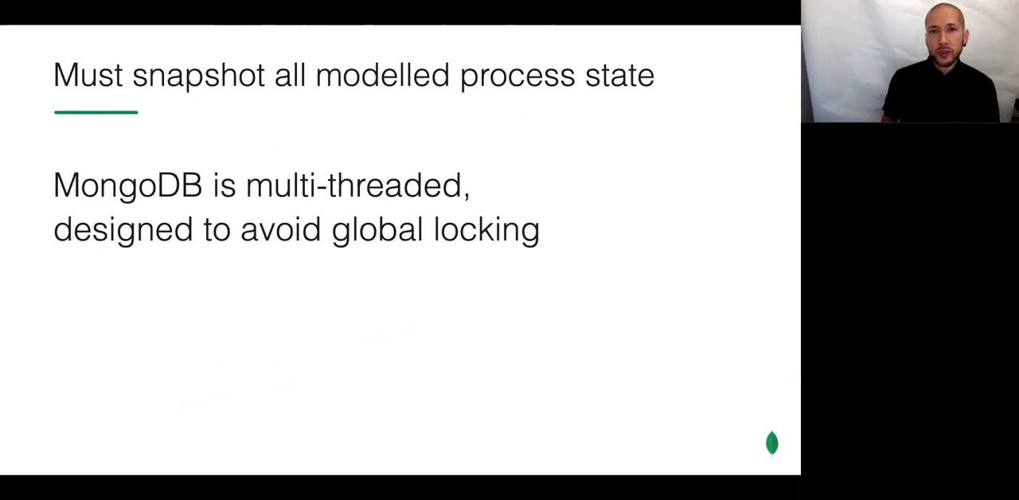
pyautogui.press('Right')
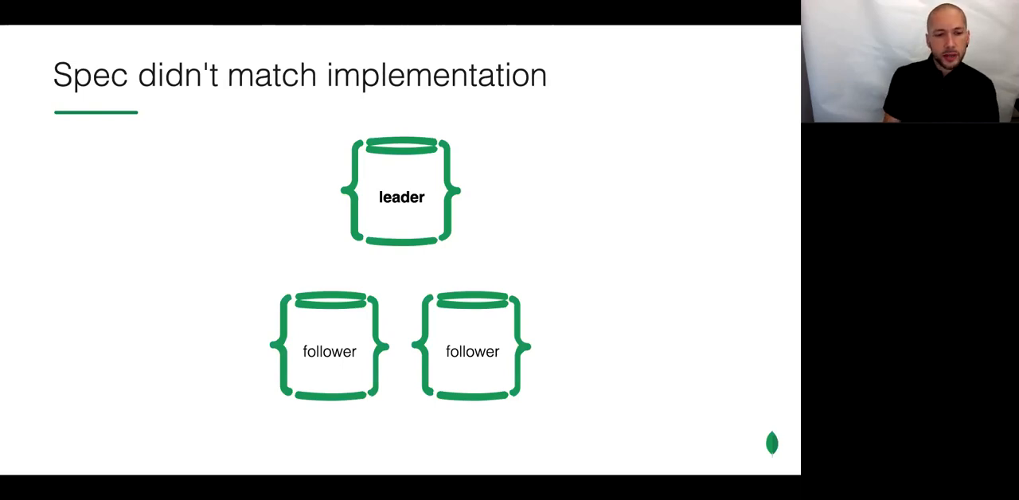
pyautogui.press('Right')
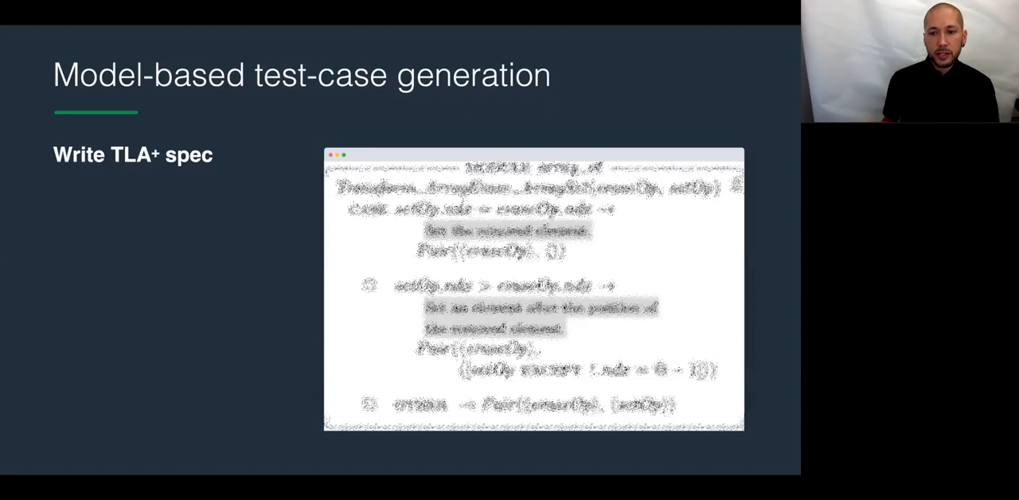
# Advance to the 'Model-based test-case generation' slide with its 'Write TLA+ spec' step
pyautogui.press('Right')
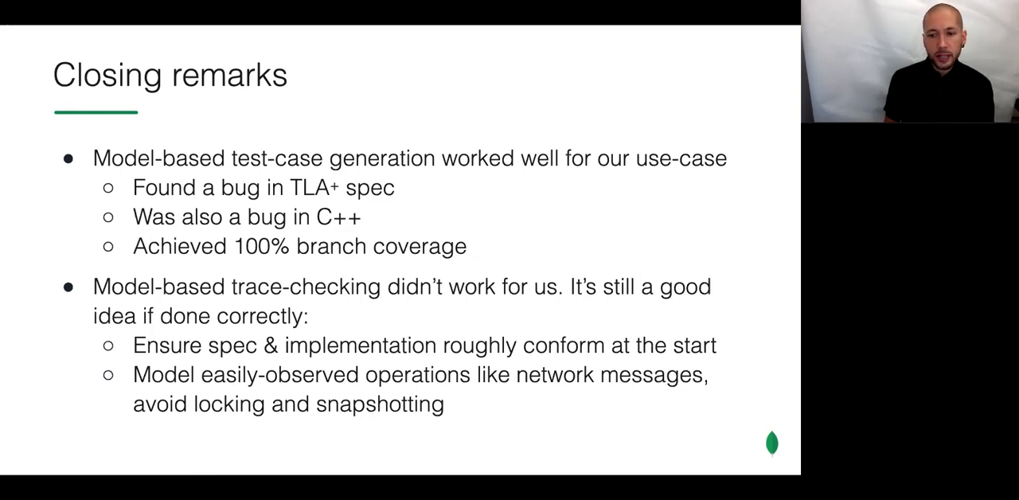
# Advance to the final 'Thank you' slide with the project link and three authors
pyautogui.press('Right')
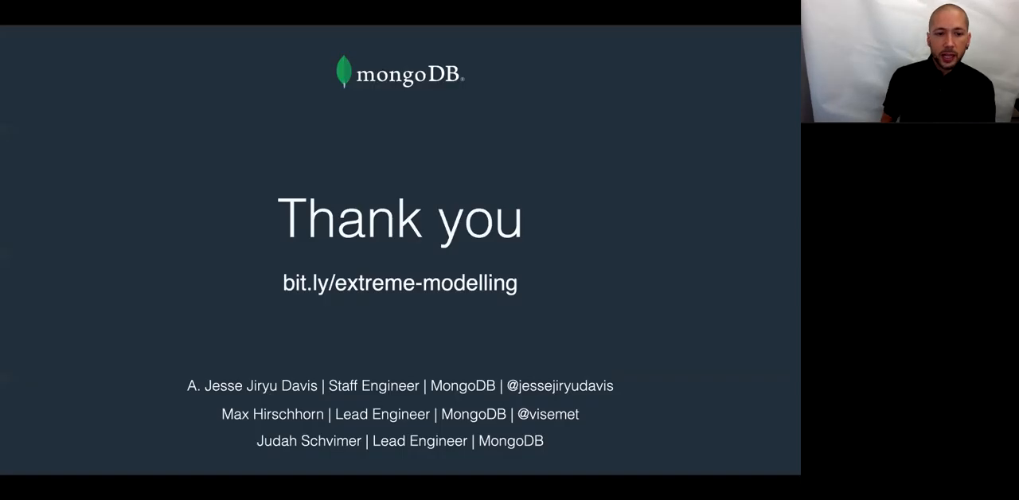